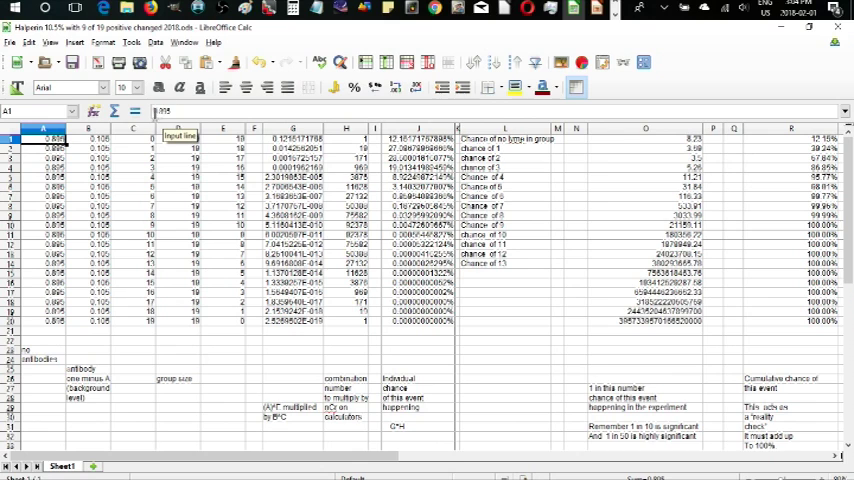
pyautogui.click(88, 138)
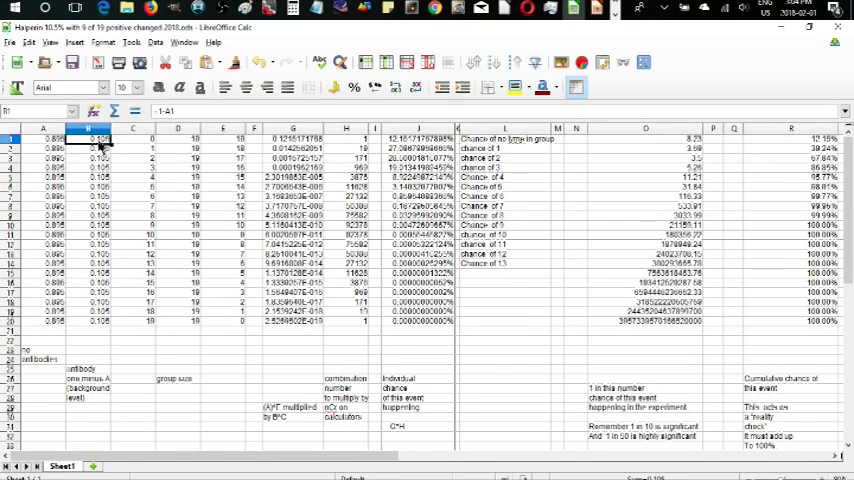
pyautogui.moveTo(148, 162)
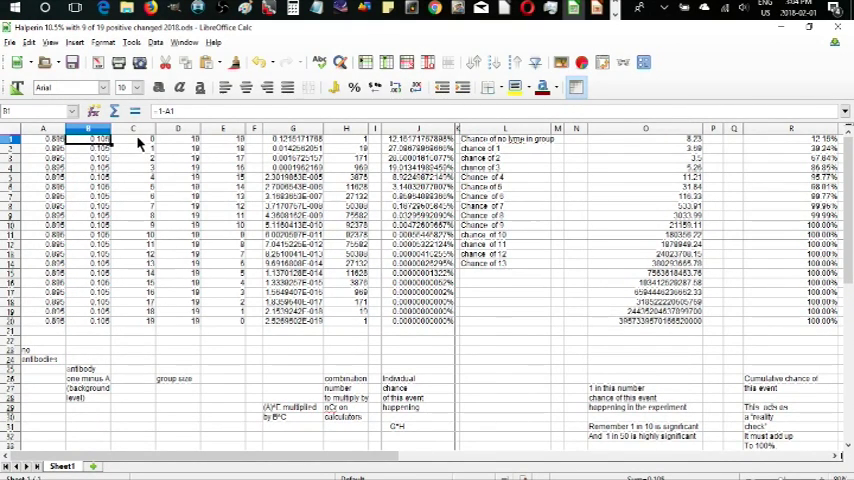
pyautogui.click(132, 138)
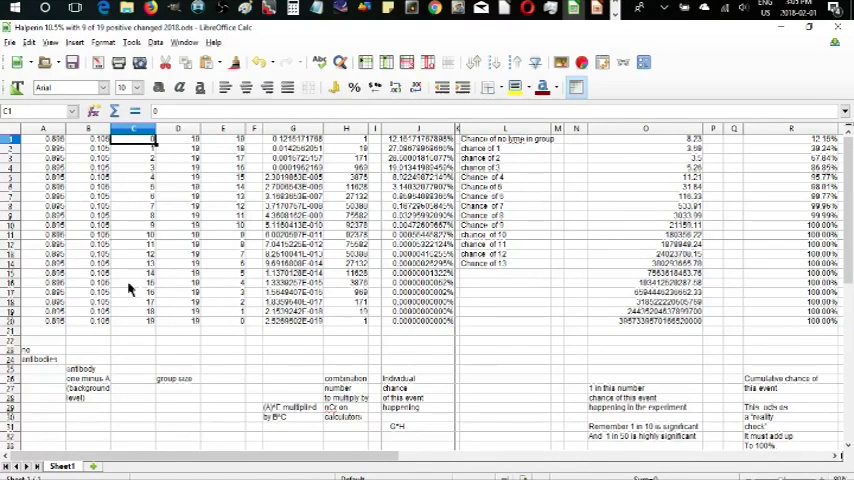
pyautogui.click(178, 138)
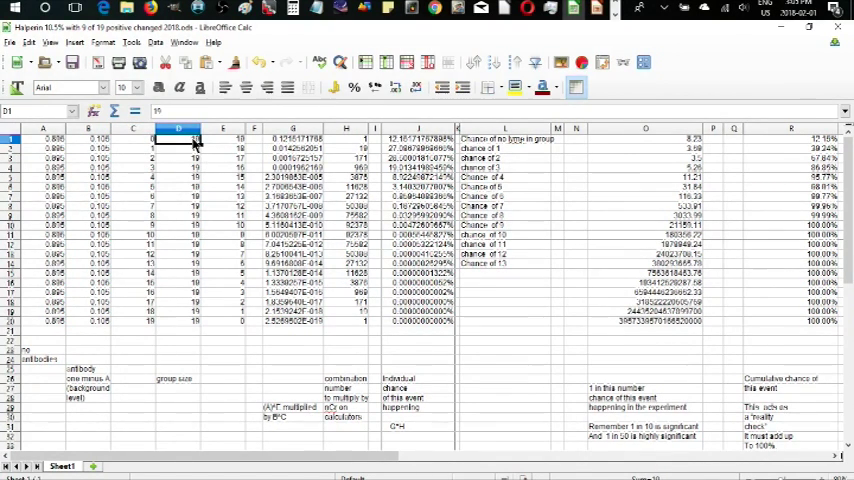
pyautogui.moveTo(230, 148)
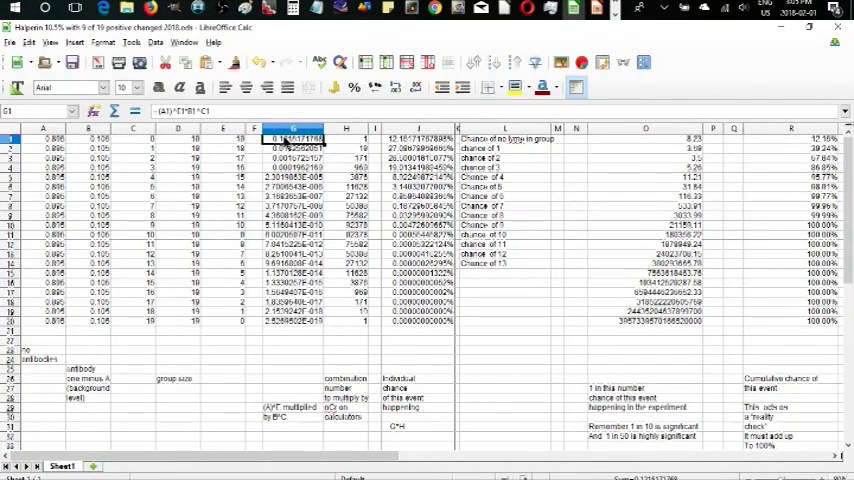
pyautogui.moveTo(168, 126)
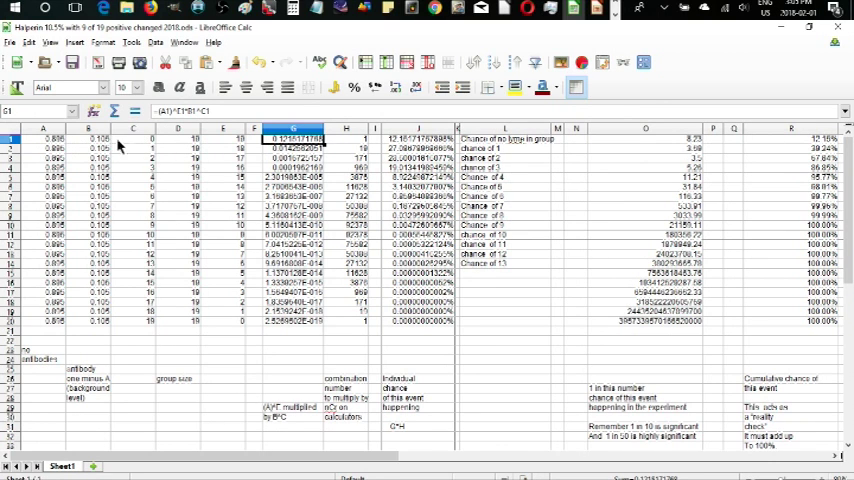
pyautogui.moveTo(180, 126)
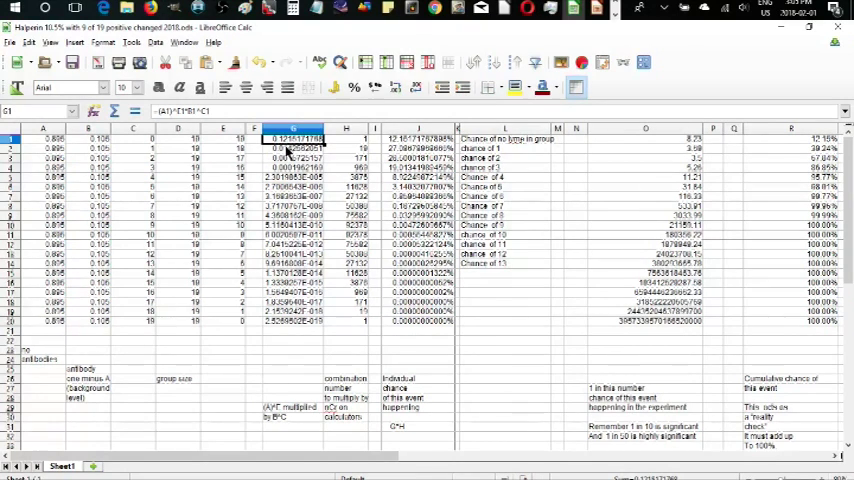
pyautogui.click(294, 148)
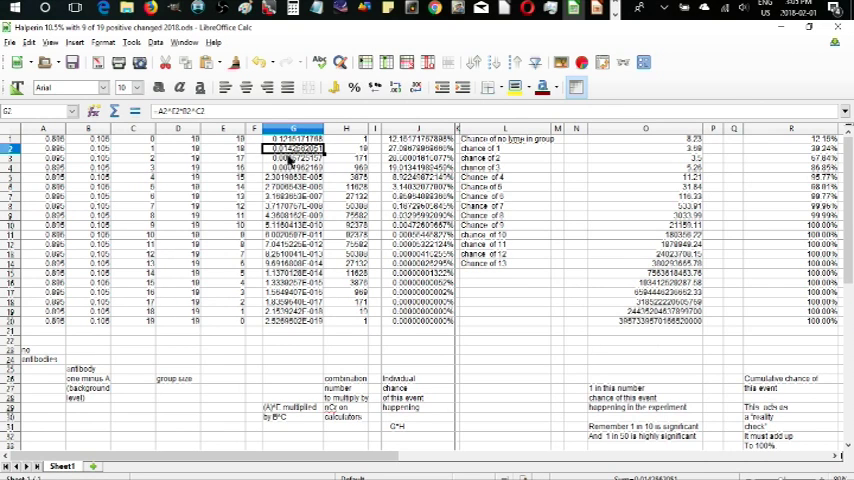
pyautogui.click(296, 158)
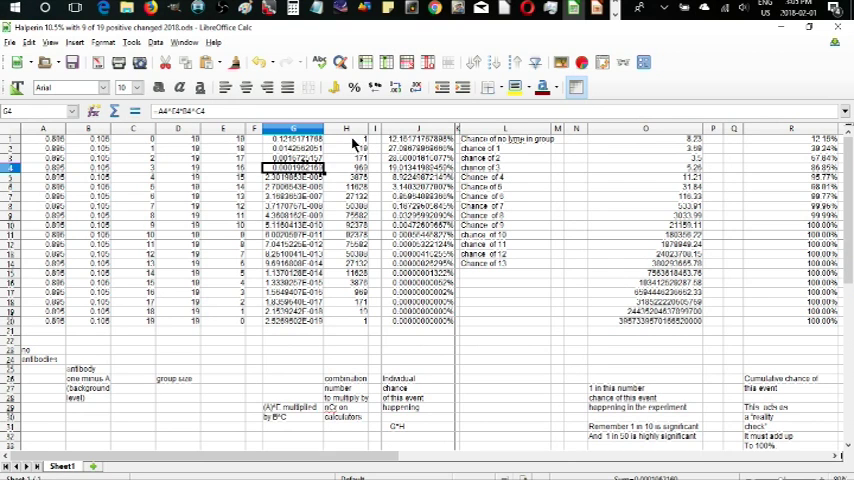
pyautogui.moveTo(364, 388)
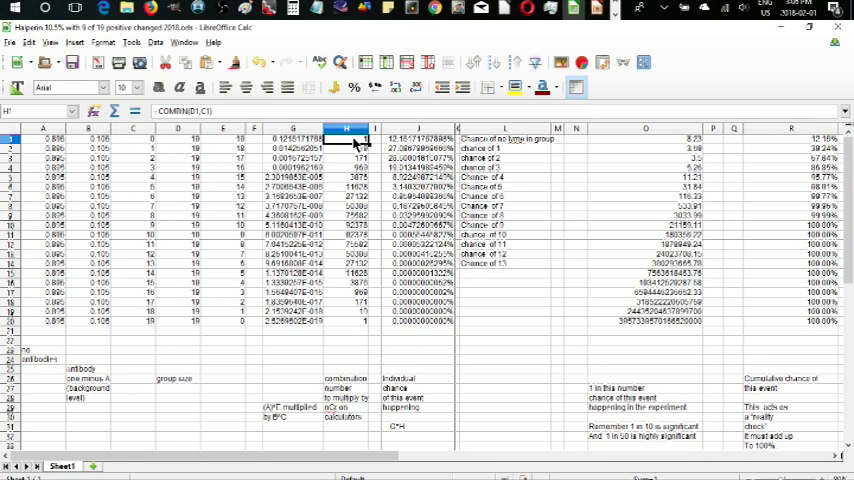
pyautogui.moveTo(340, 150)
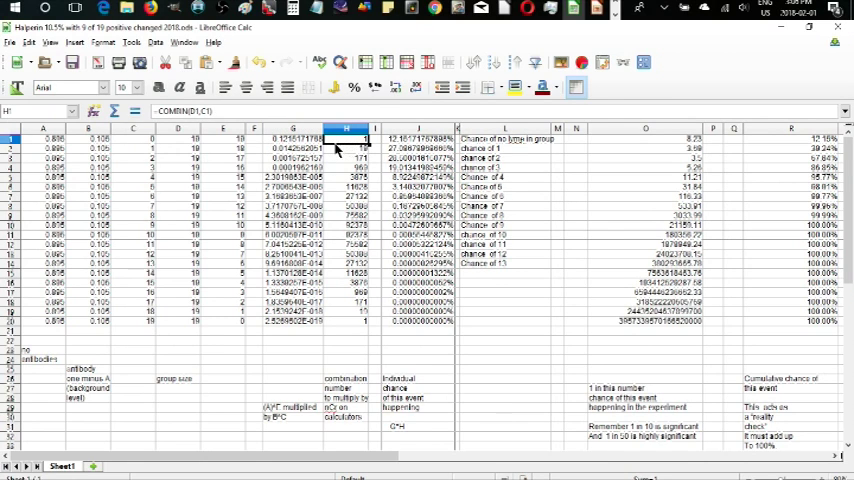
pyautogui.moveTo(182, 130)
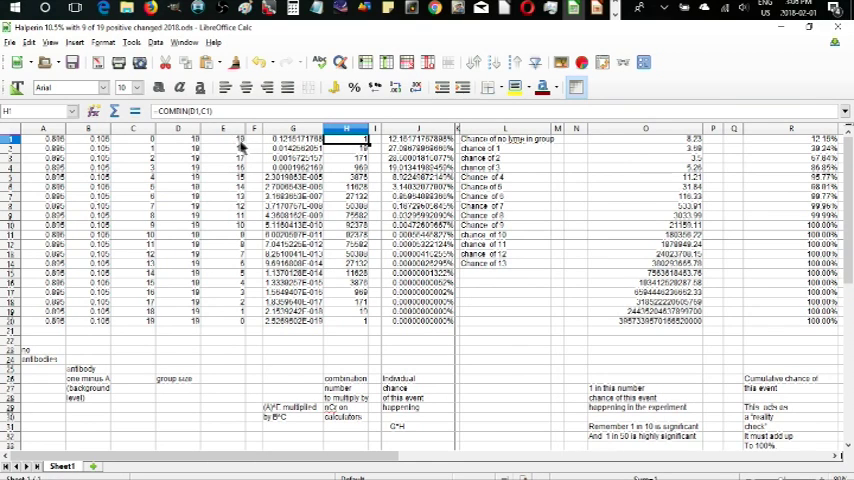
pyautogui.moveTo(244, 152)
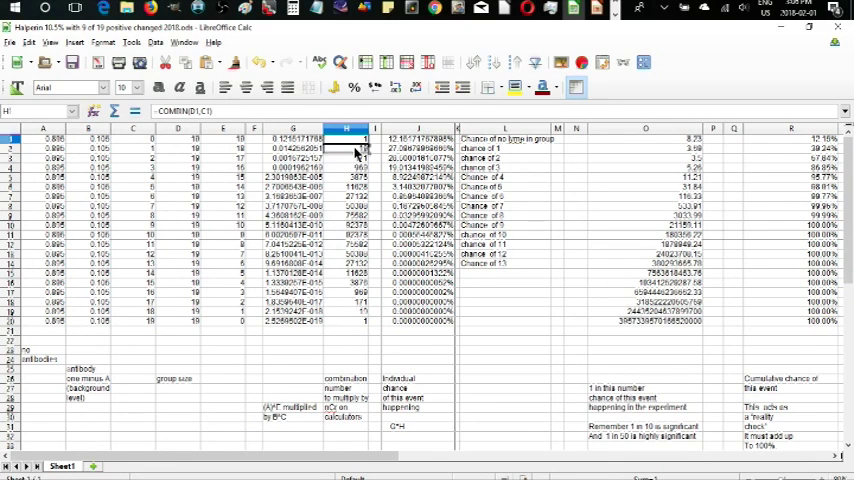
pyautogui.click(344, 148)
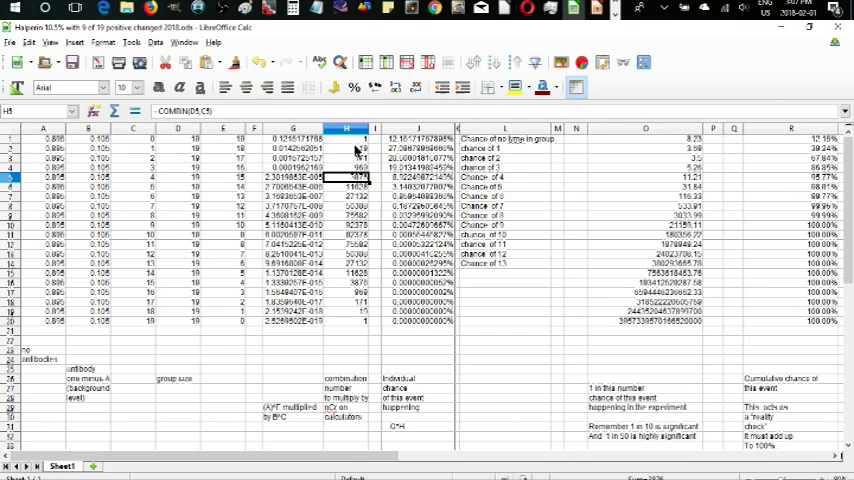
pyautogui.click(344, 138)
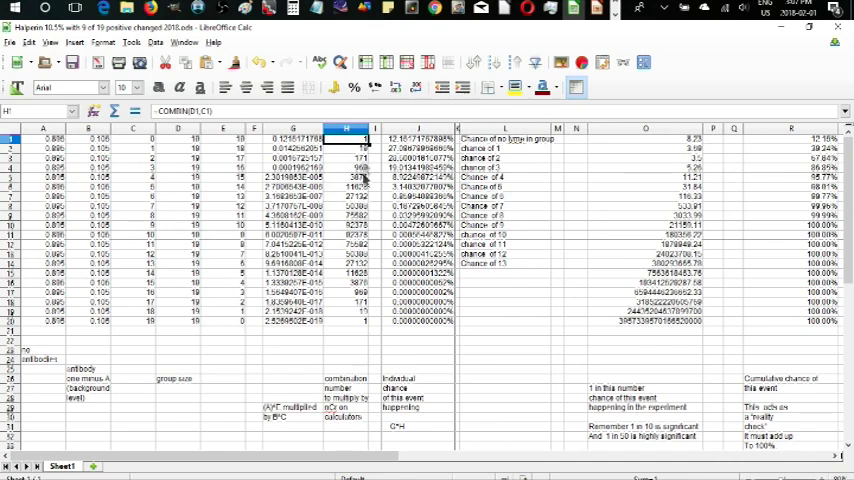
pyautogui.moveTo(344, 152)
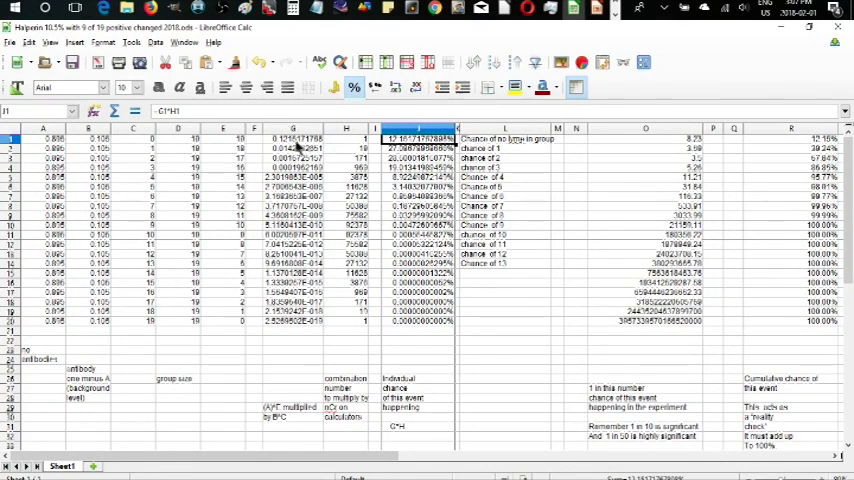
pyautogui.moveTo(396, 144)
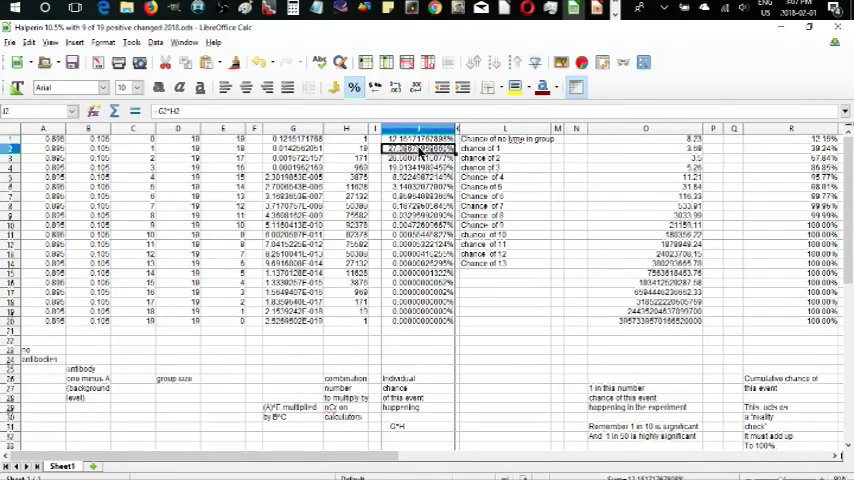
pyautogui.moveTo(510, 184)
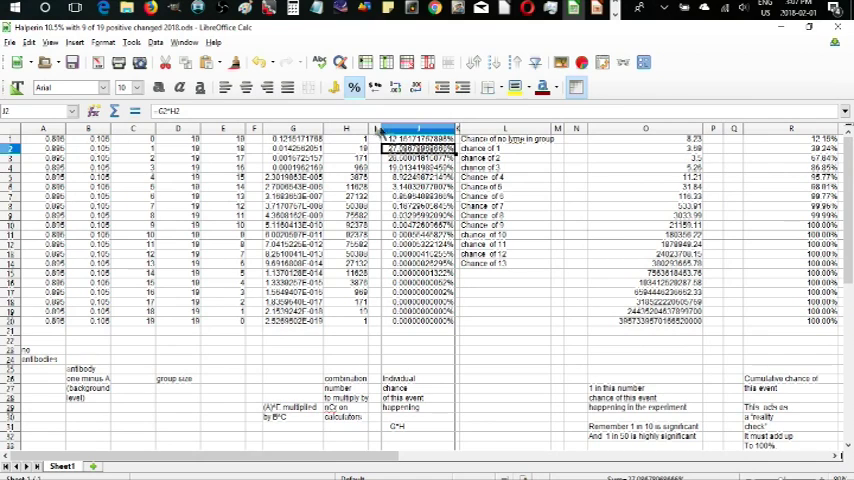
pyautogui.click(418, 138)
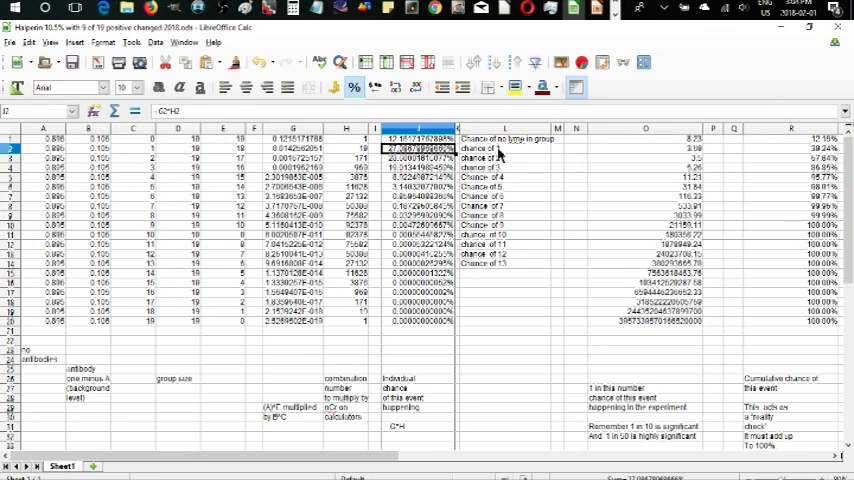
pyautogui.click(418, 158)
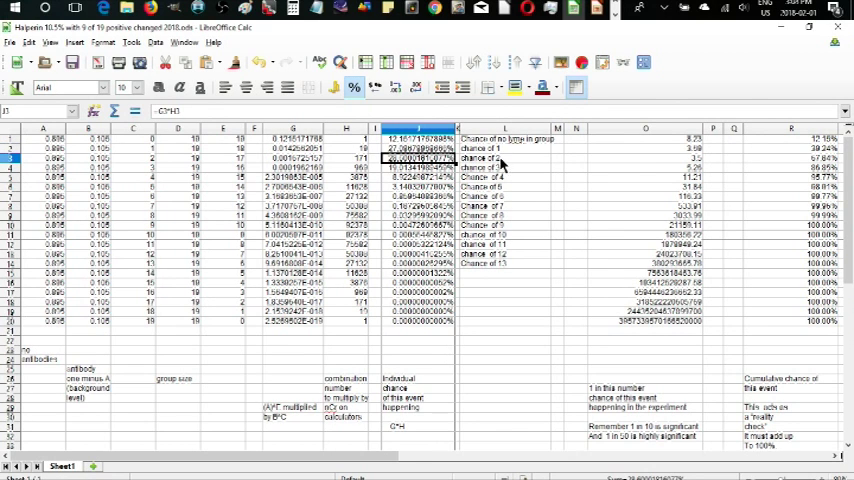
pyautogui.click(416, 168)
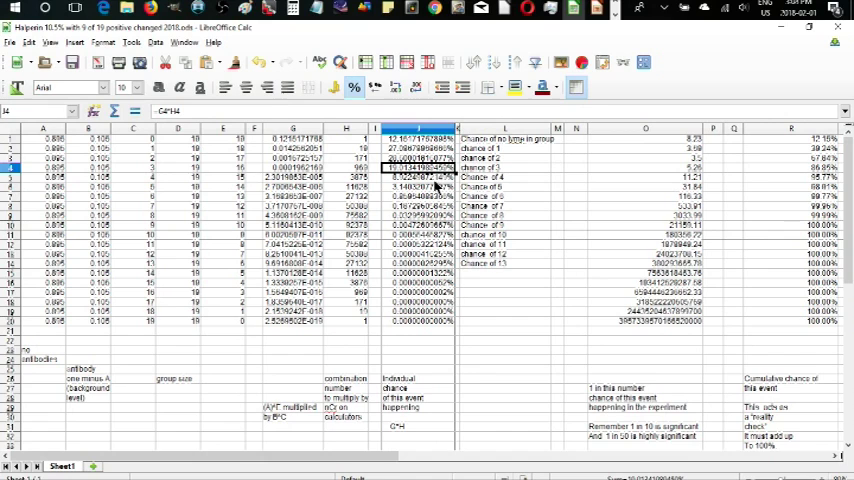
pyautogui.click(418, 176)
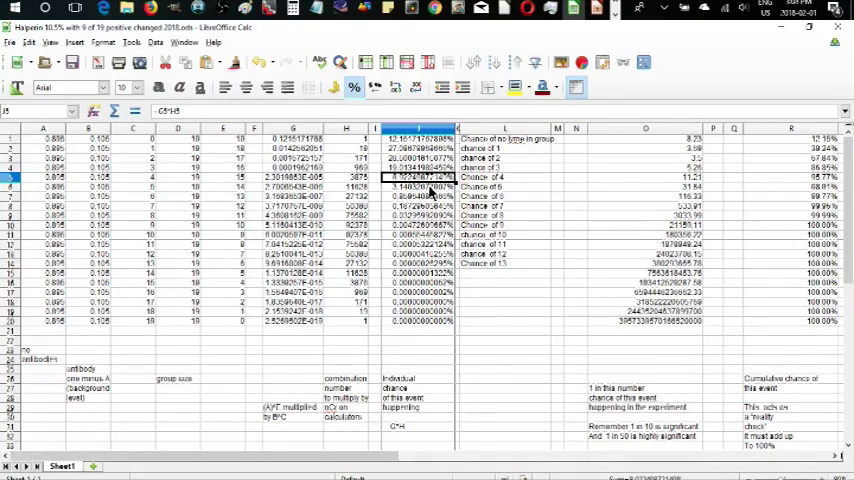
pyautogui.click(420, 188)
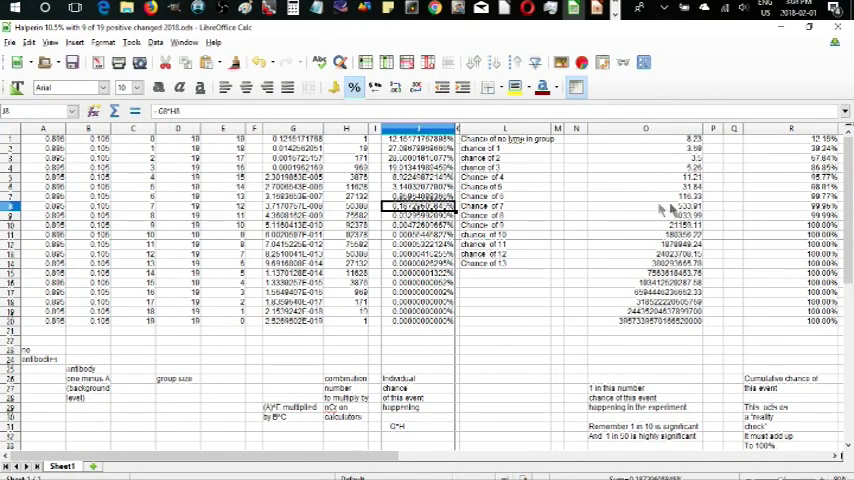
pyautogui.moveTo(688, 210)
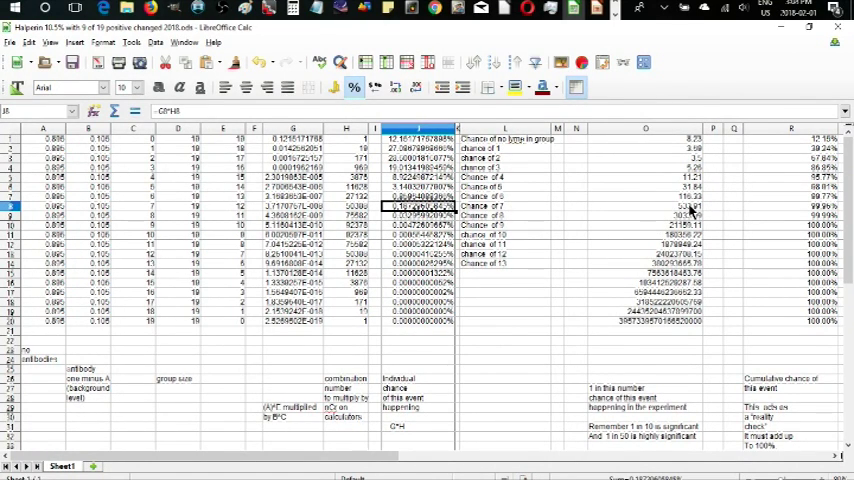
pyautogui.moveTo(692, 196)
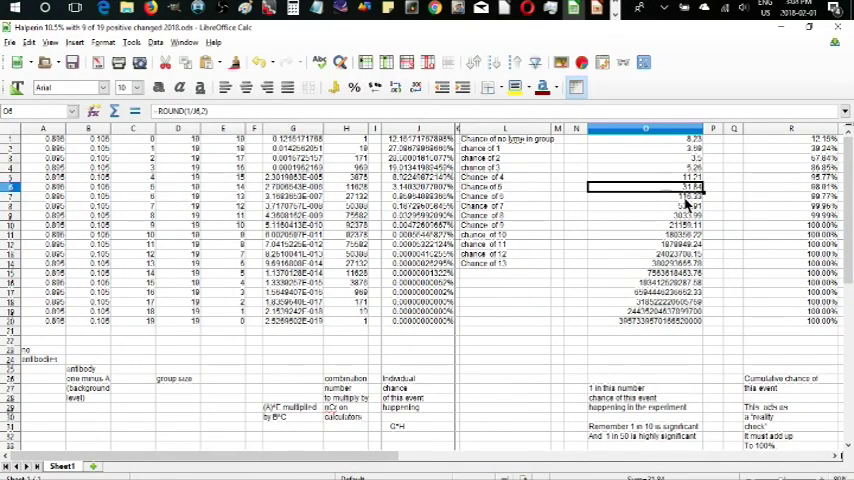
pyautogui.click(648, 196)
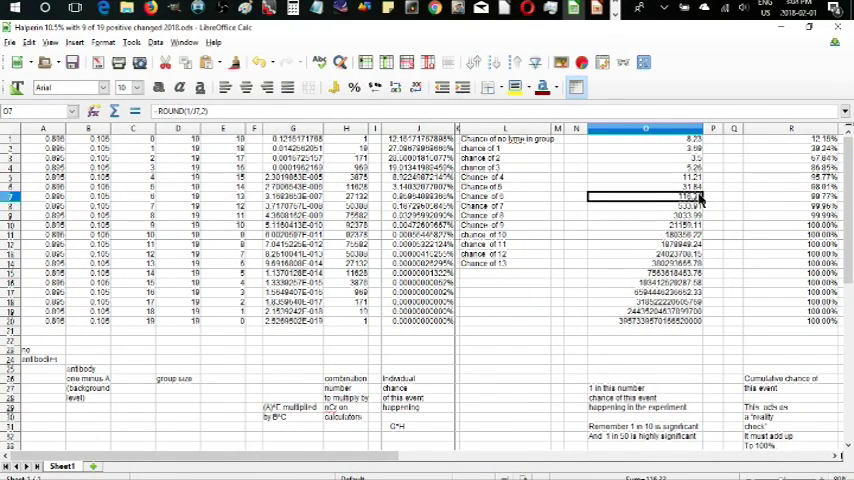
pyautogui.moveTo(496, 216)
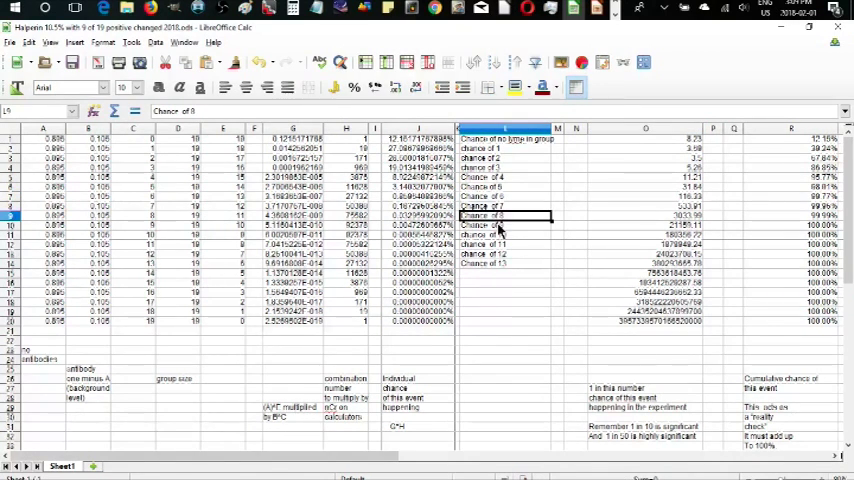
pyautogui.moveTo(664, 238)
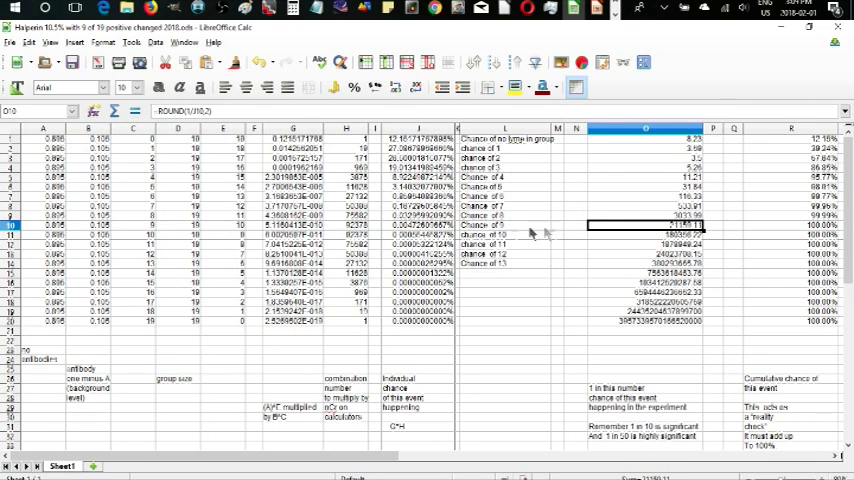
pyautogui.moveTo(640, 234)
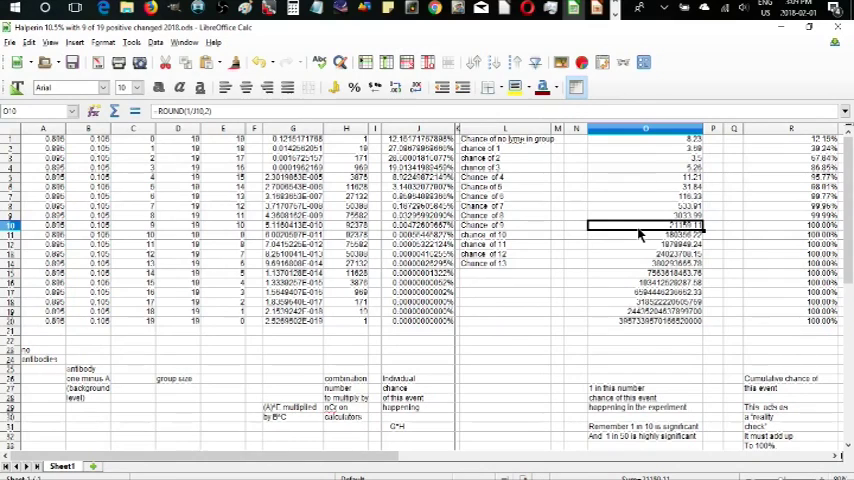
pyautogui.moveTo(624, 232)
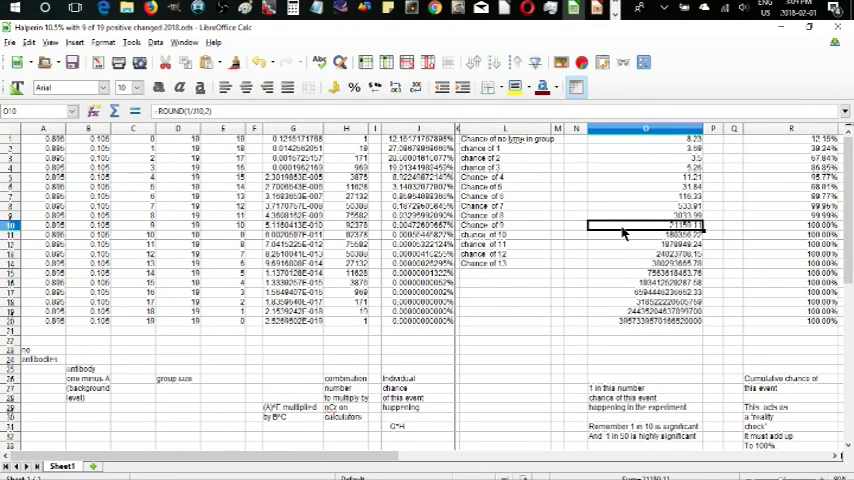
pyautogui.moveTo(504, 232)
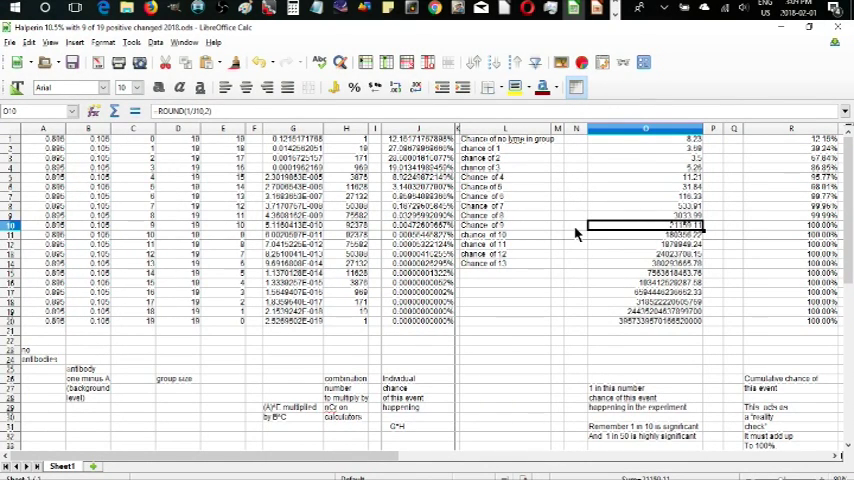
pyautogui.moveTo(688, 236)
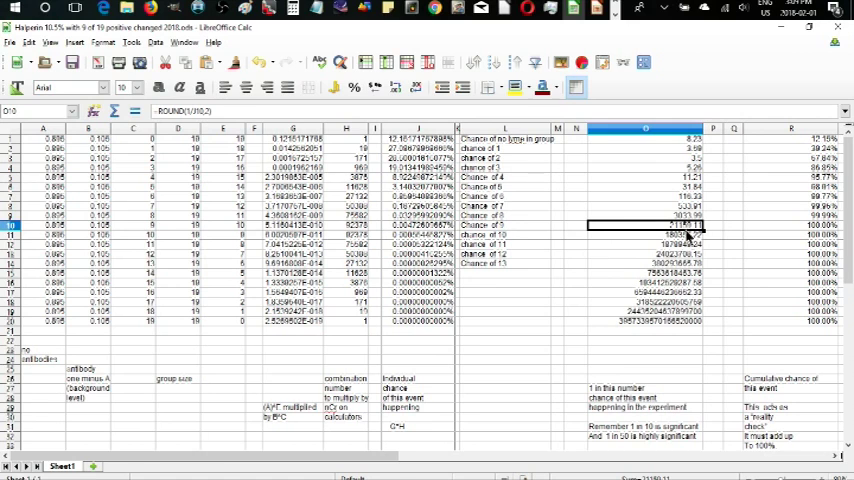
pyautogui.moveTo(112, 152)
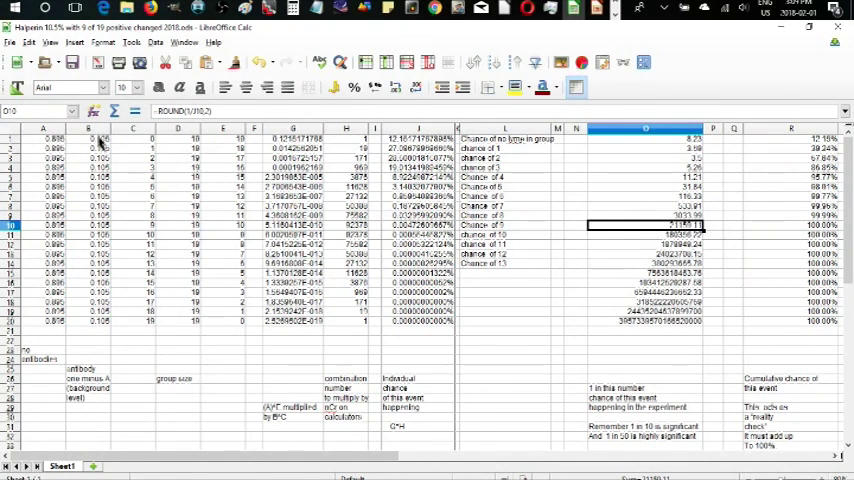
pyautogui.moveTo(248, 148)
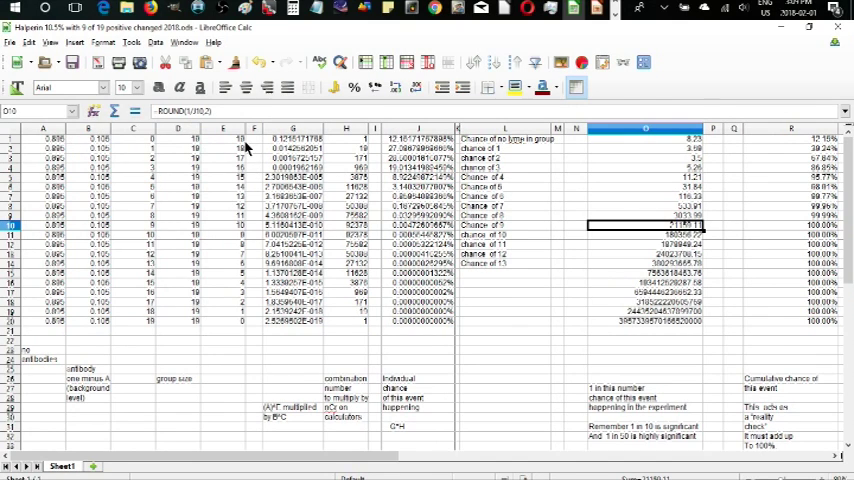
pyautogui.moveTo(390, 160)
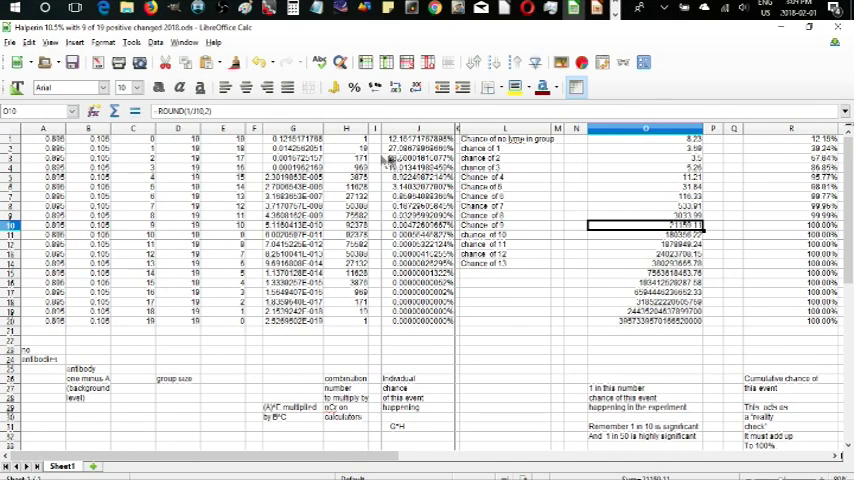
pyautogui.moveTo(388, 160)
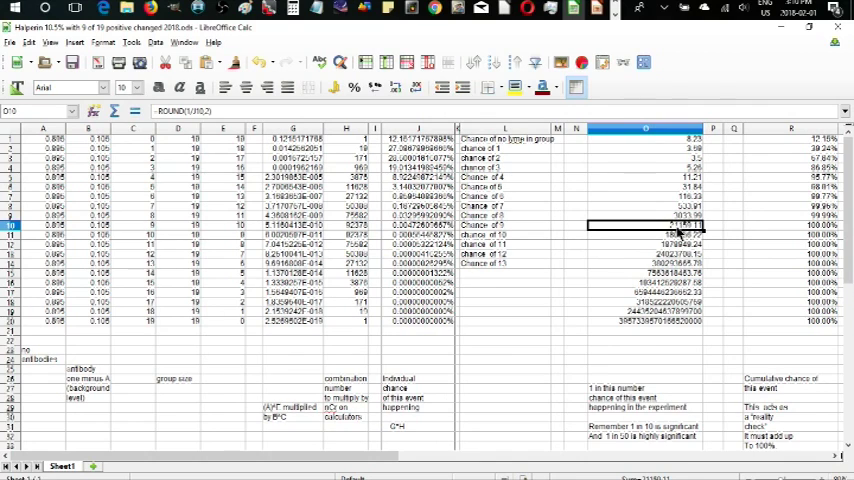
pyautogui.moveTo(384, 180)
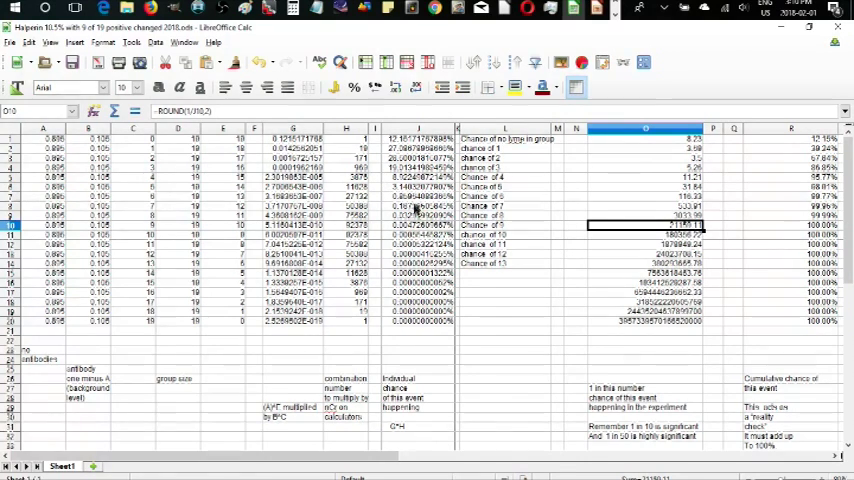
pyautogui.moveTo(440, 202)
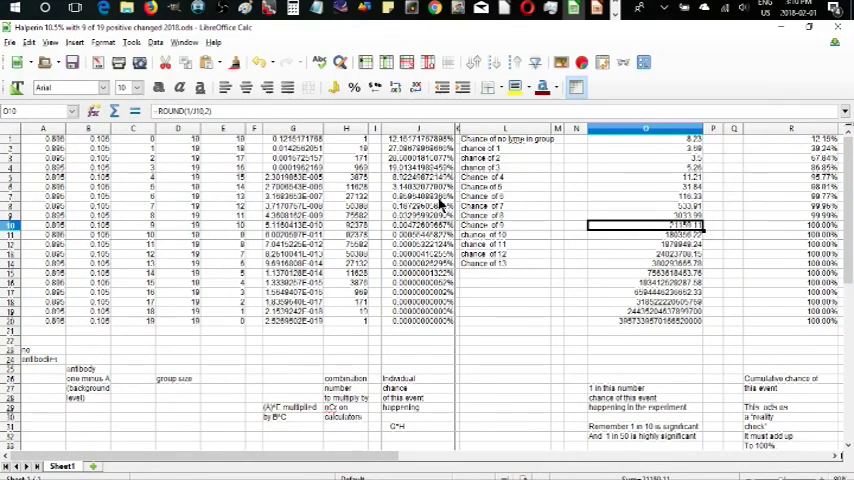